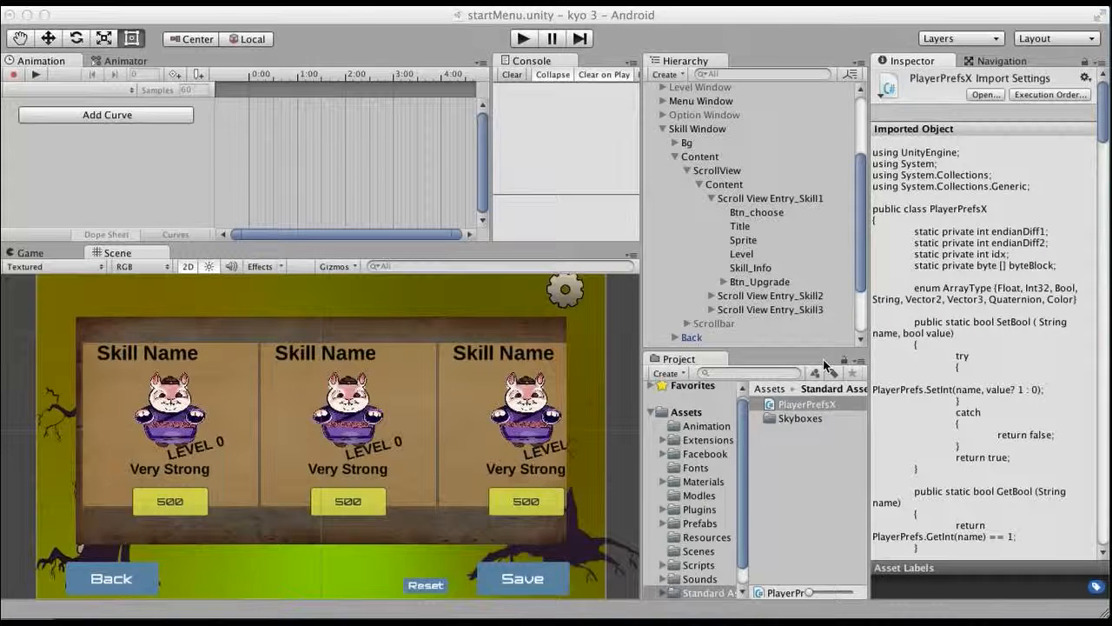
pyautogui.moveTo(1011, 339)
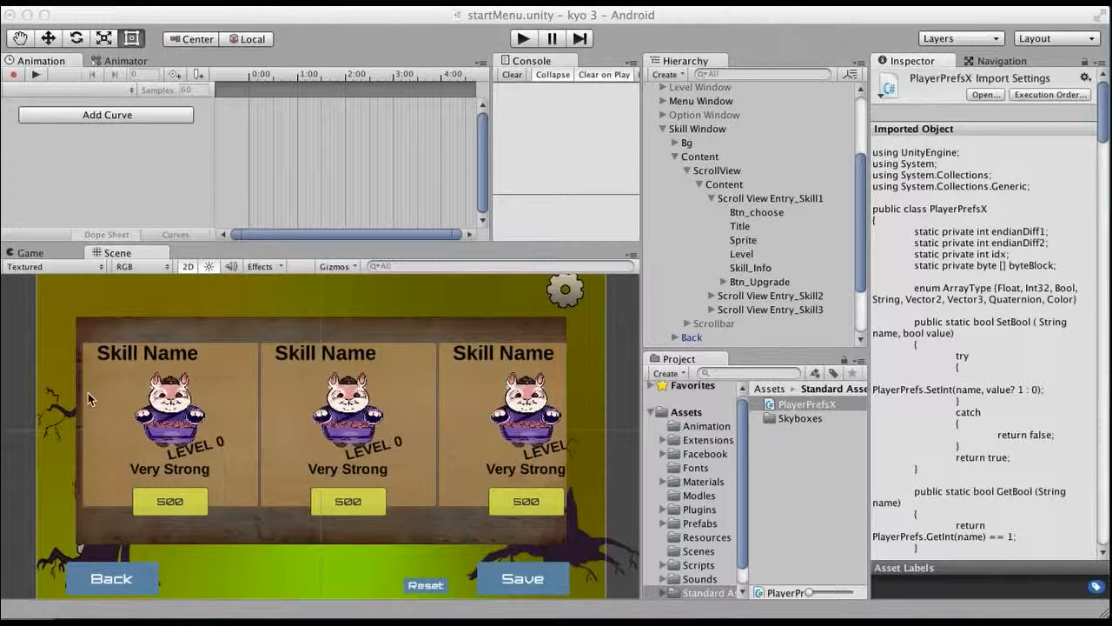
pyautogui.moveTo(398, 403)
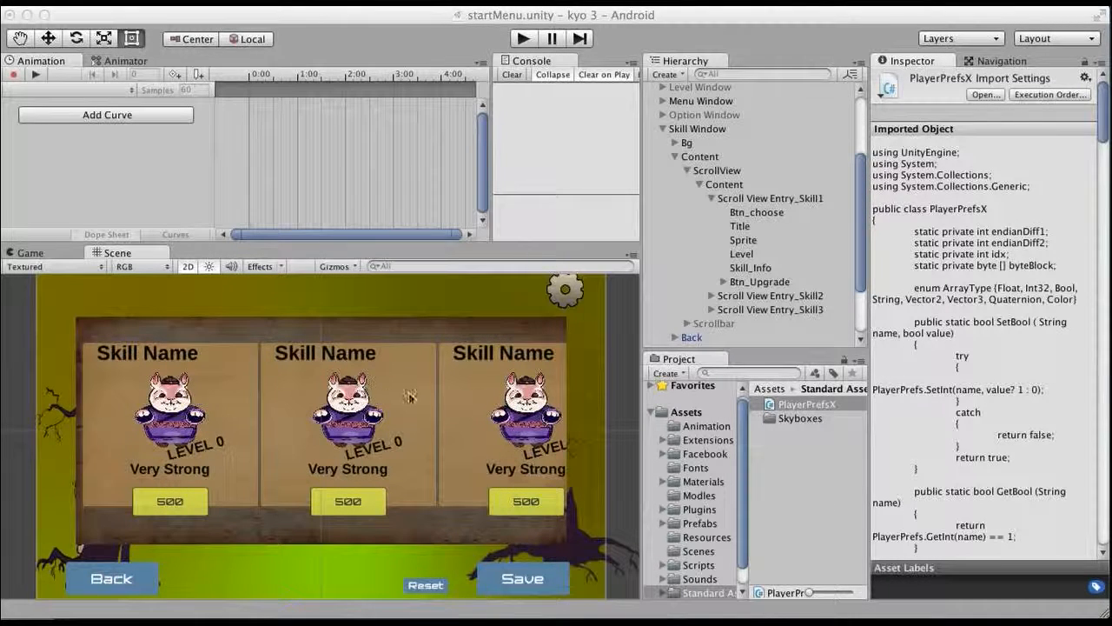
pyautogui.moveTo(170, 520)
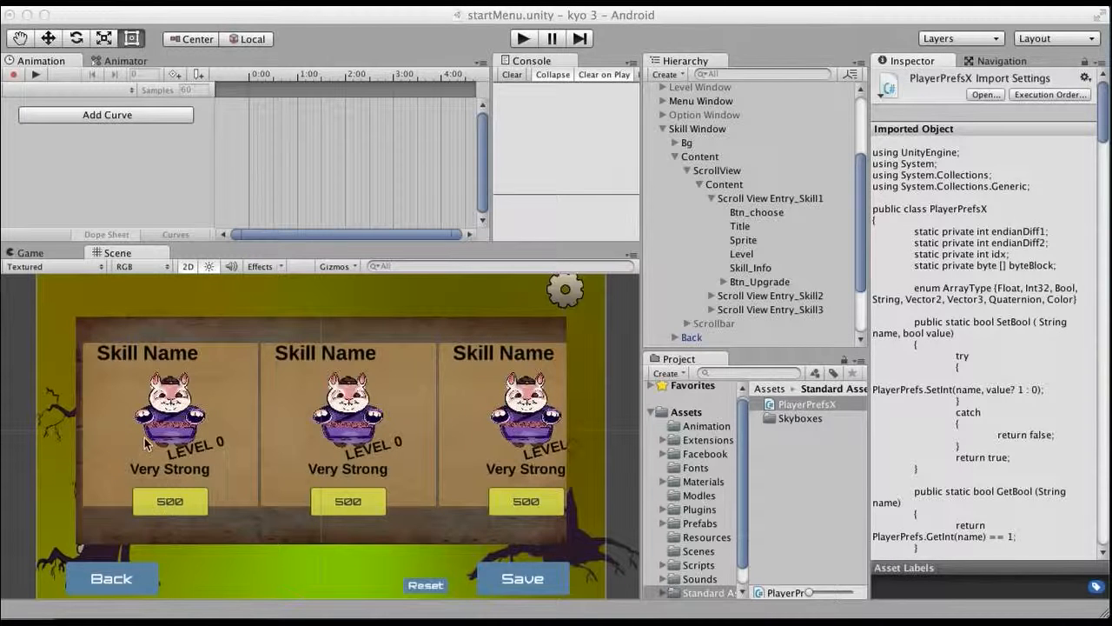
pyautogui.moveTo(201, 459)
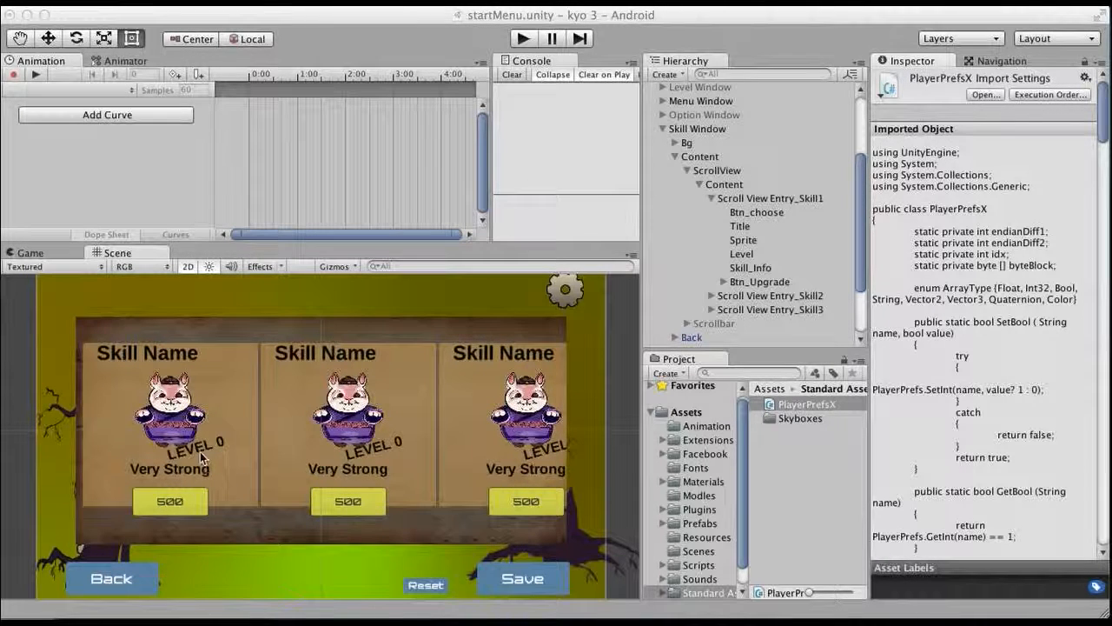
pyautogui.moveTo(373, 466)
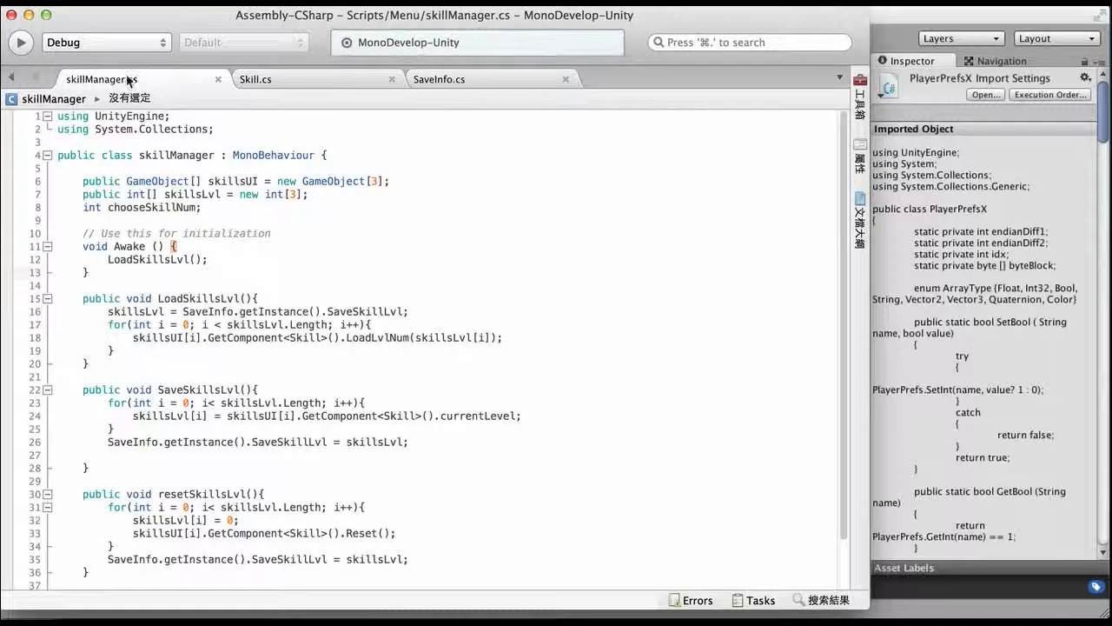
# Bring up SaveInfo.cs and highlight the SaveSkillLvl getter lines that read the array via PlayerPrefsX
pyautogui.click(254, 80)
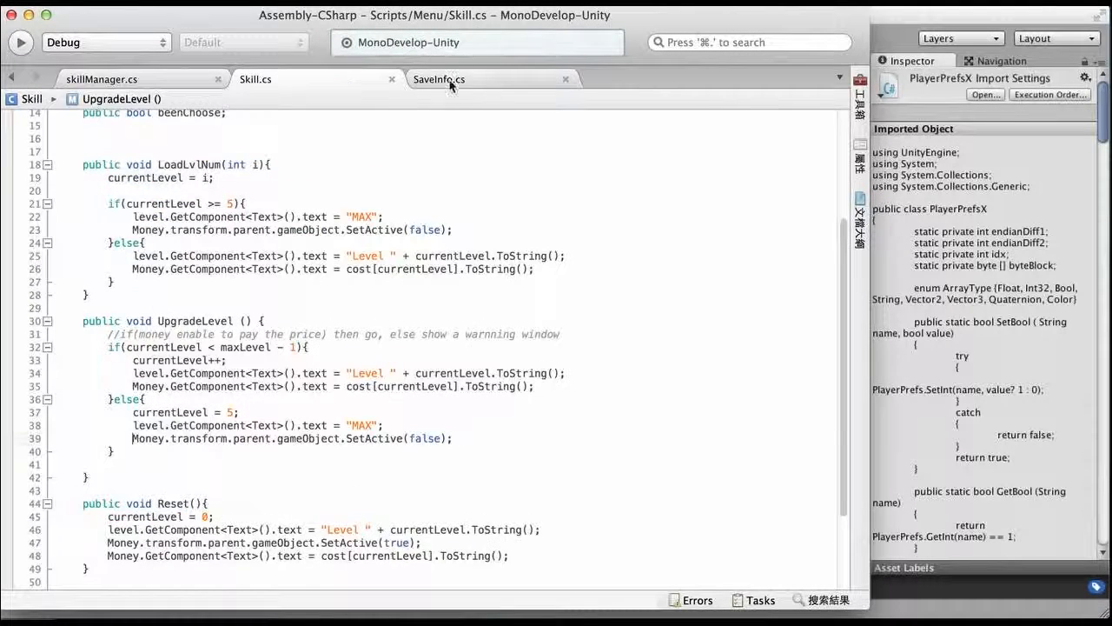
pyautogui.click(438, 80)
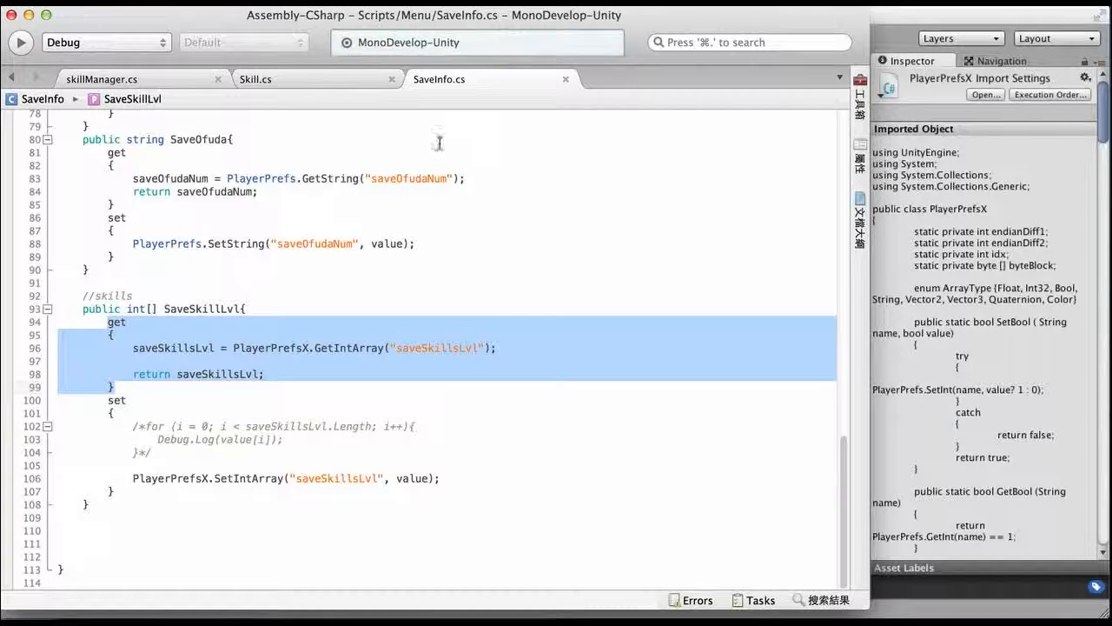
pyautogui.doubleClick(261, 177)
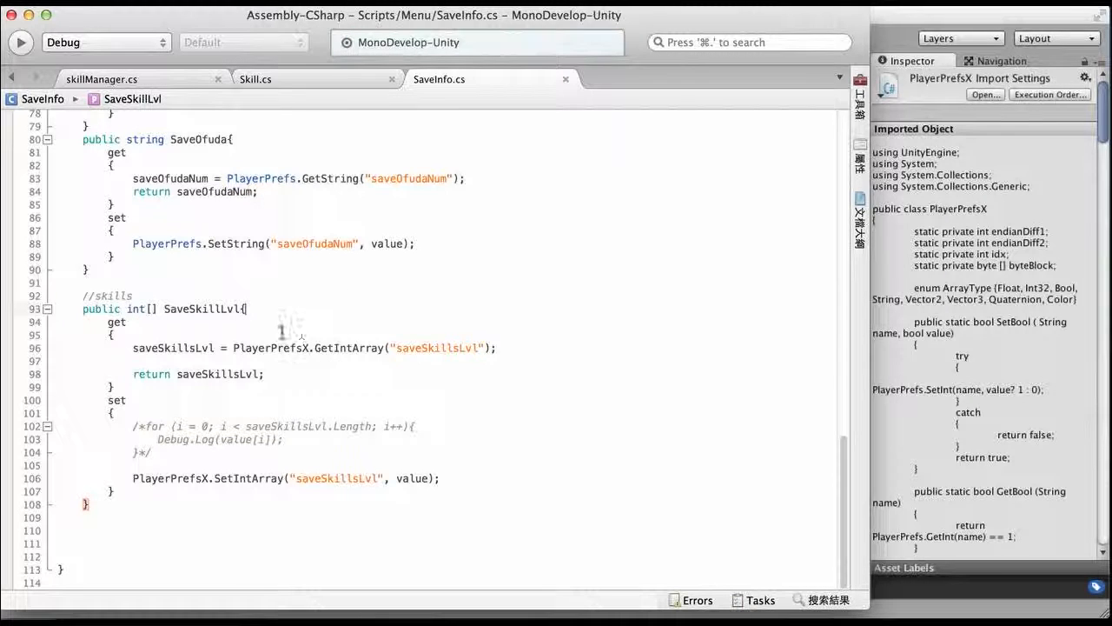
pyautogui.doubleClick(271, 347)
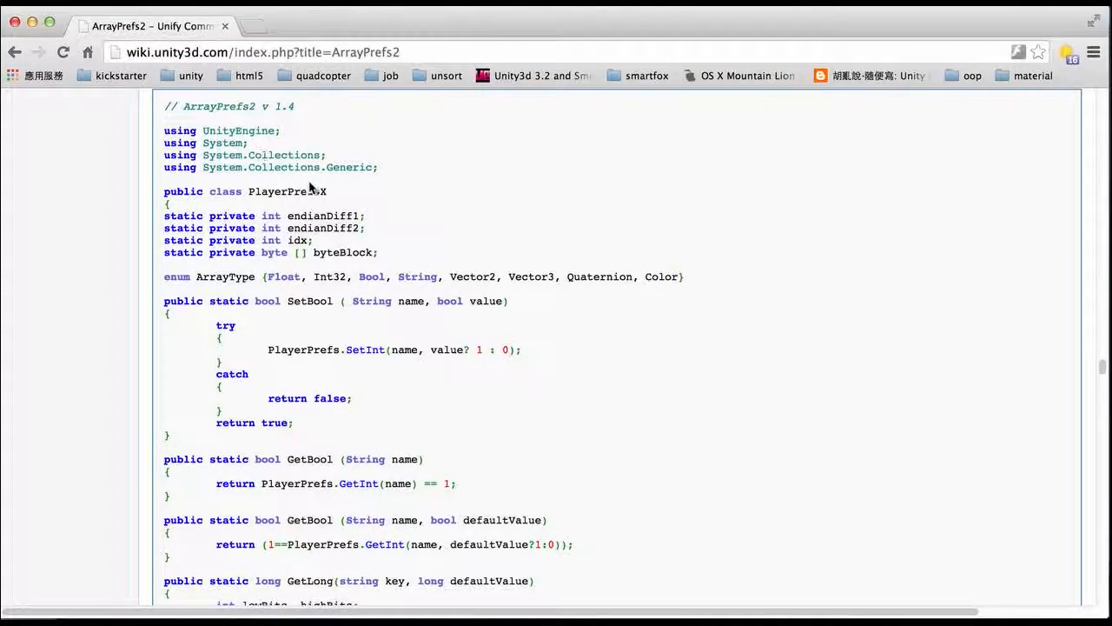
# Scroll the ArrayPrefs2 wiki page to its C# PlayerPrefsX.cs section
pyautogui.scroll(-3)
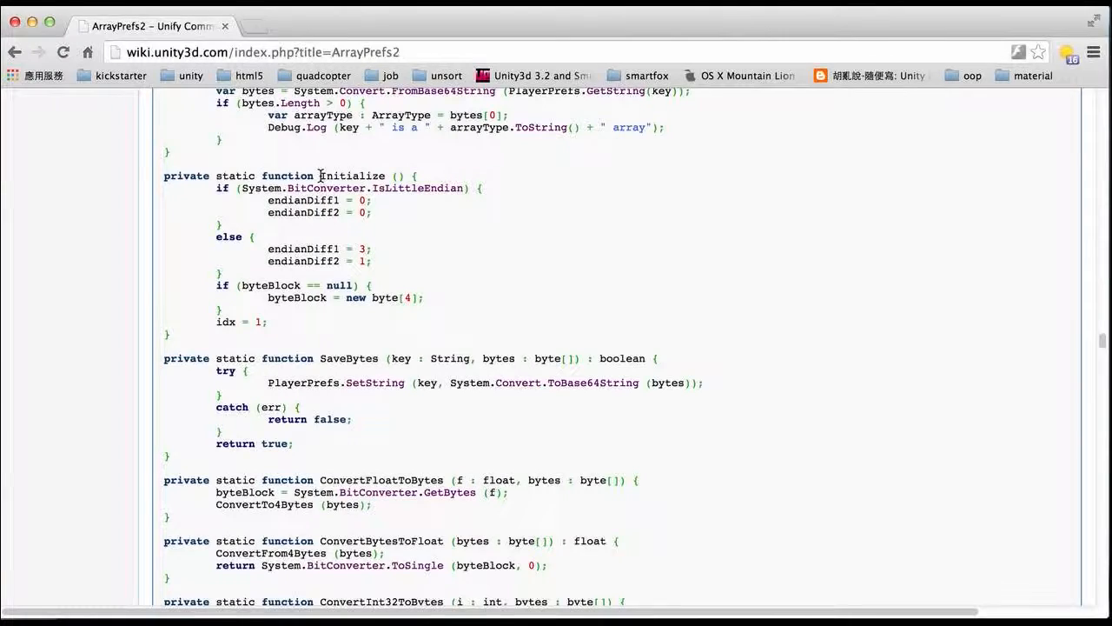
pyautogui.scroll(-3)
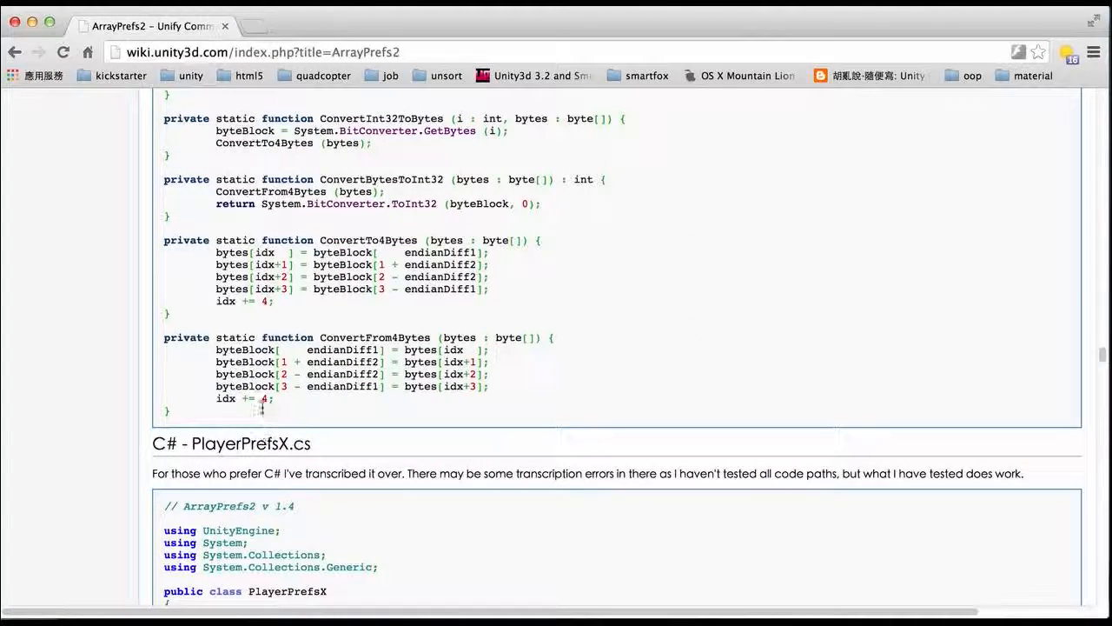
pyautogui.scroll(3)
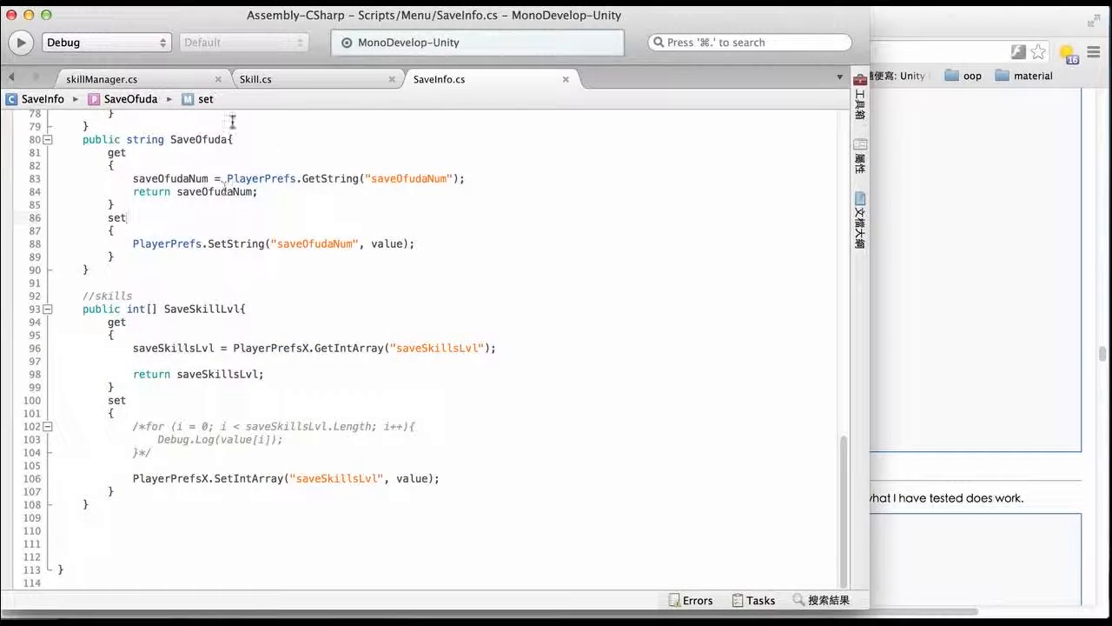
pyautogui.moveTo(174, 296)
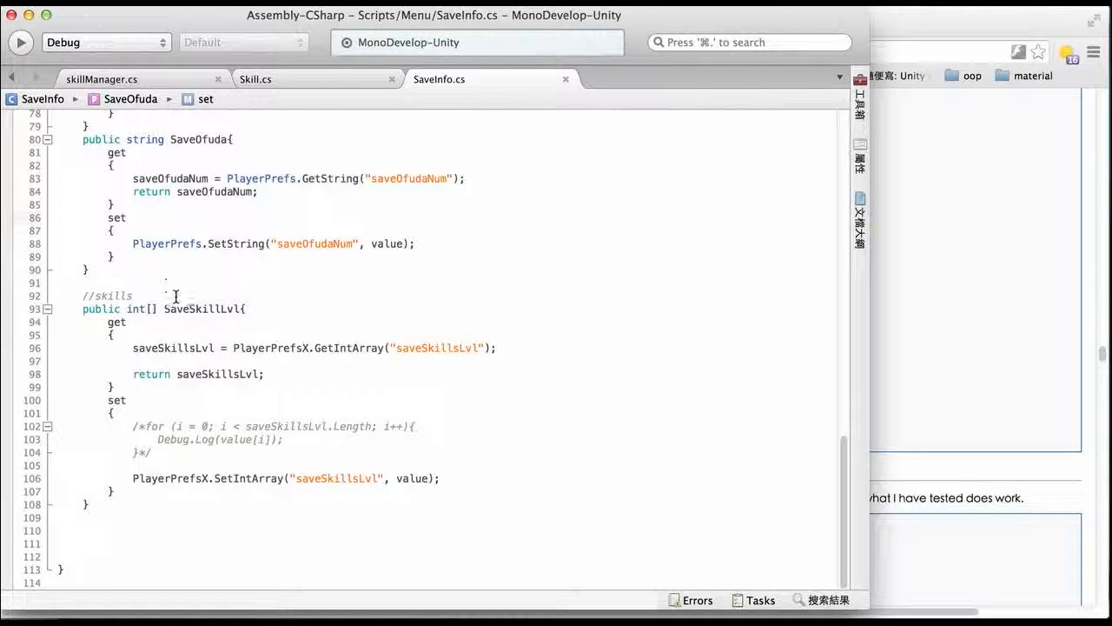
# Walk through the SaveSkillLvl get and set blocks in SaveInfo.cs
pyautogui.doubleClick(108, 295)
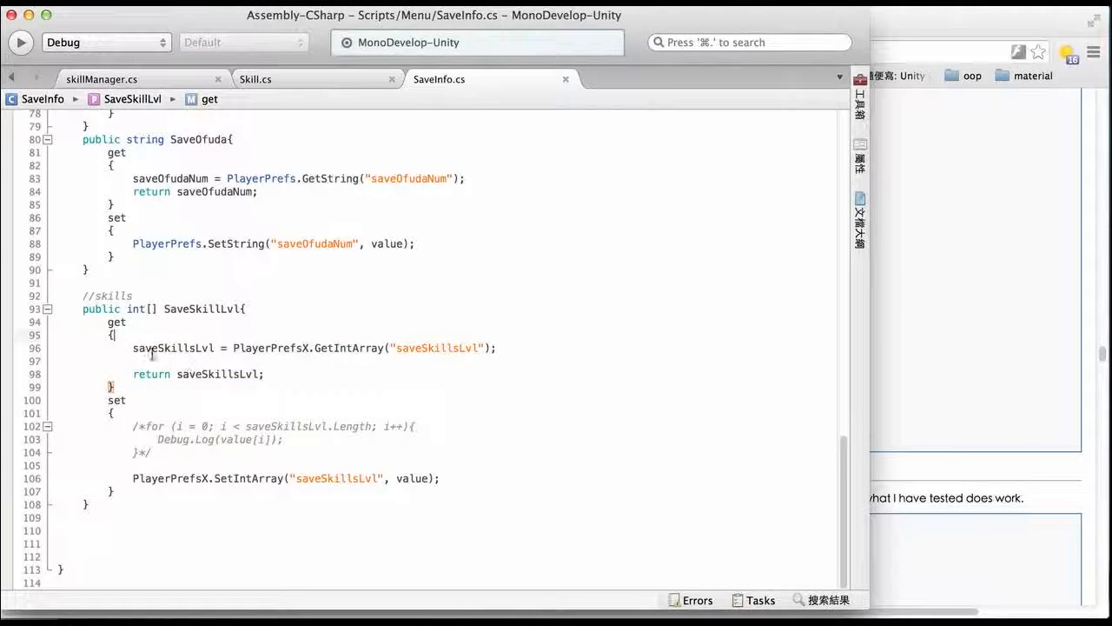
pyautogui.click(123, 414)
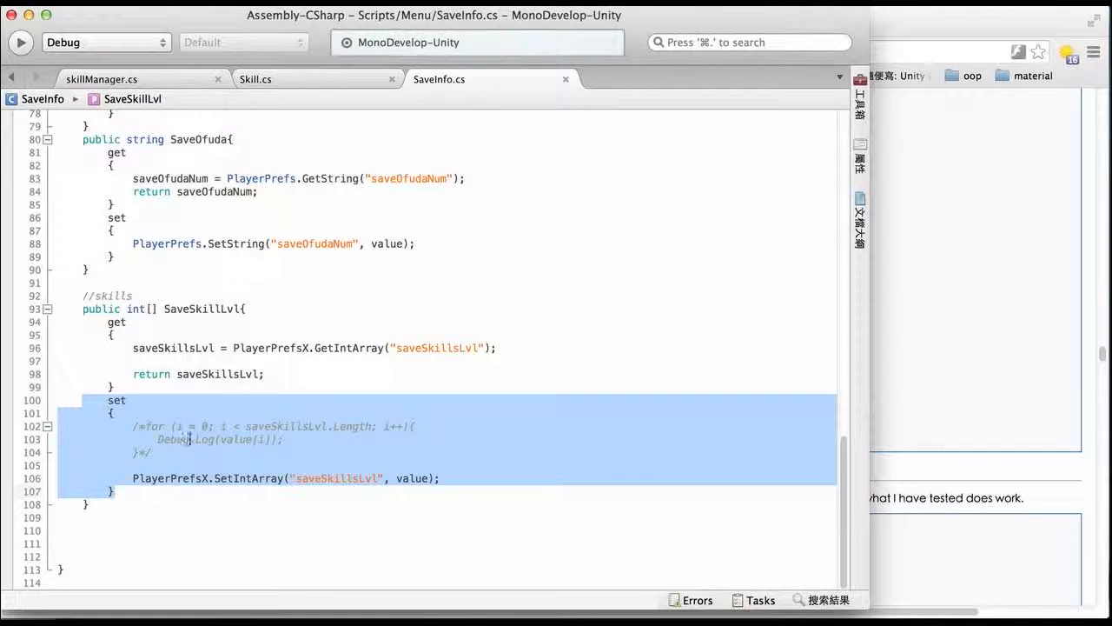
pyautogui.click(312, 373)
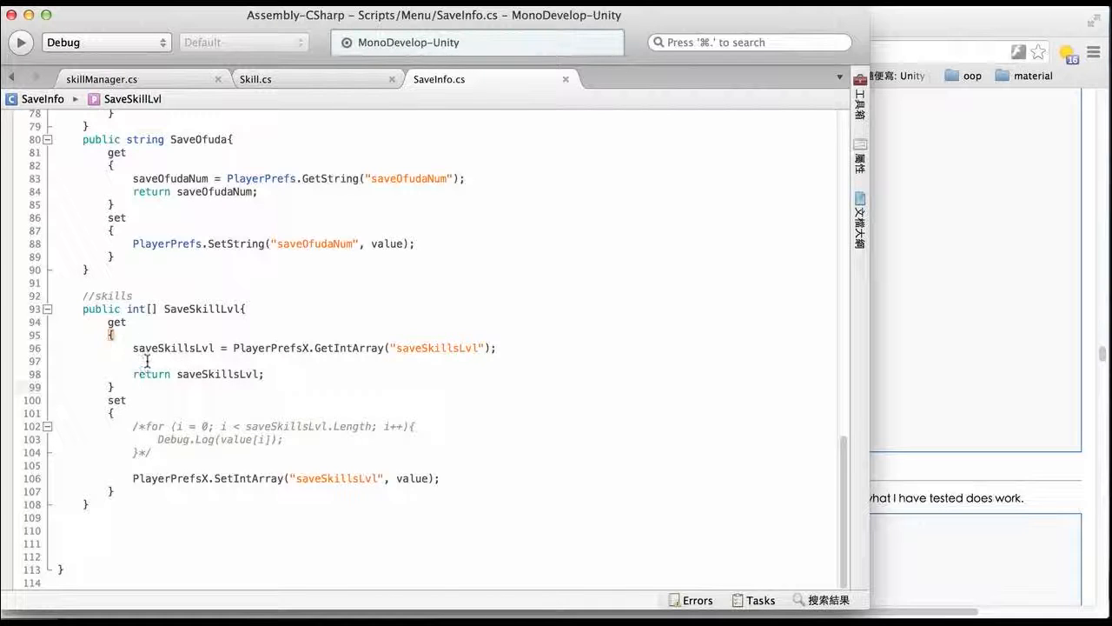
pyautogui.moveTo(574, 469)
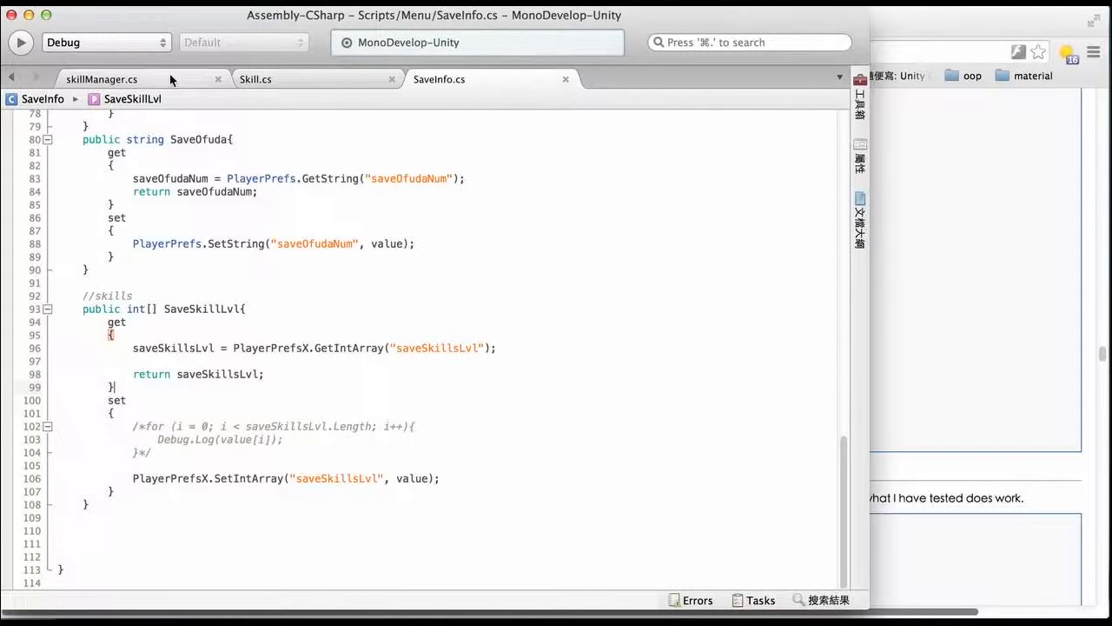
# Review skillManager.cs's skillsLvl variable and load/save loops, then return to the Unity scene
pyautogui.click(108, 76)
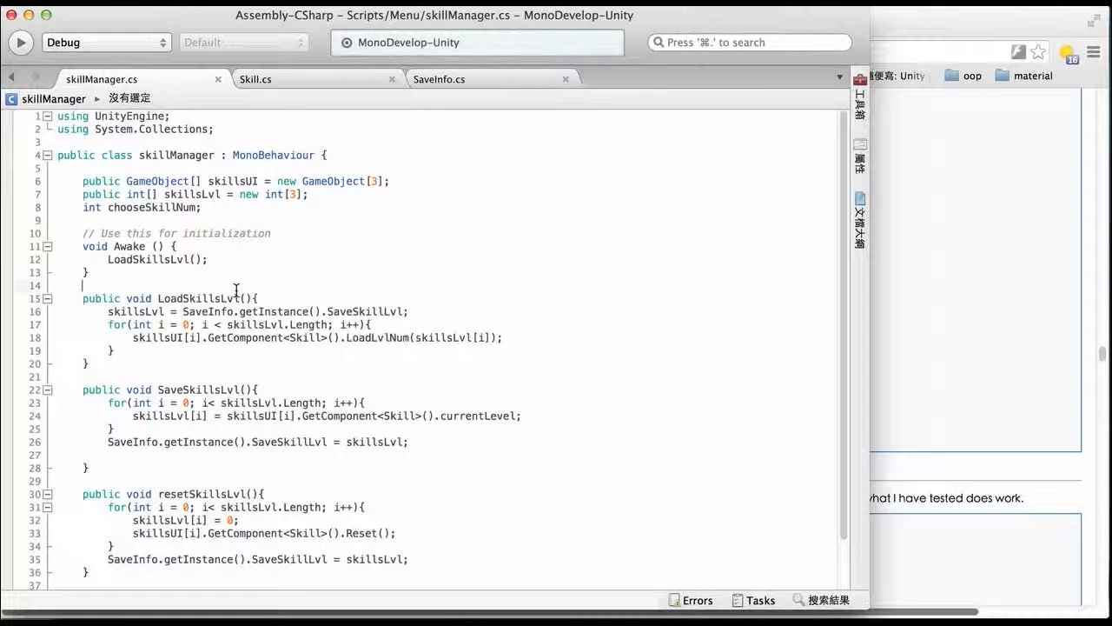
pyautogui.moveTo(408, 114)
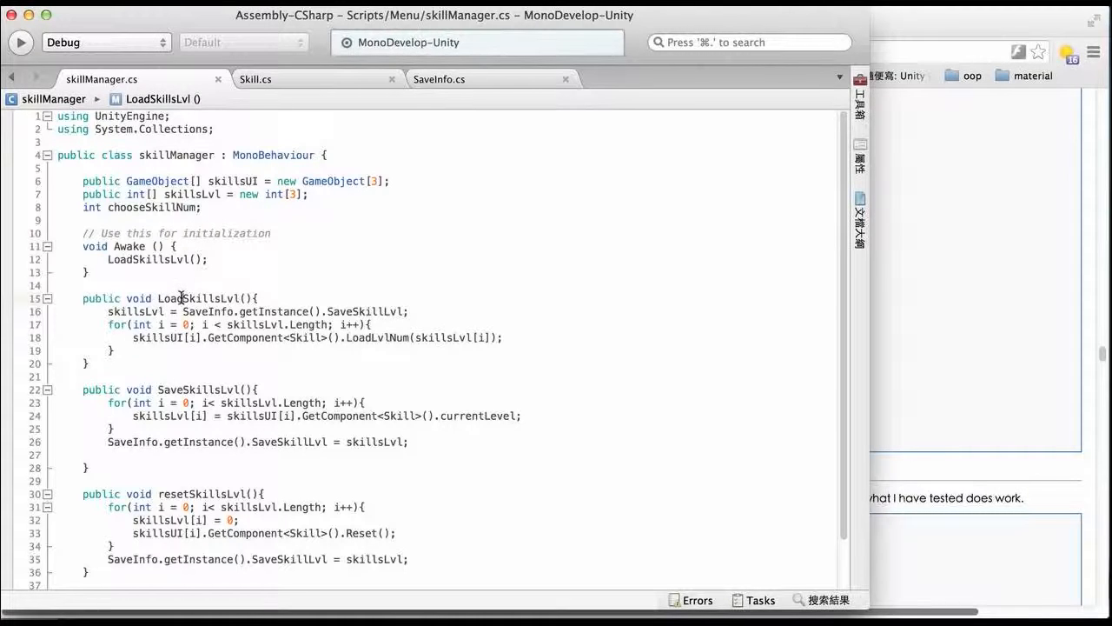
pyautogui.moveTo(120, 258)
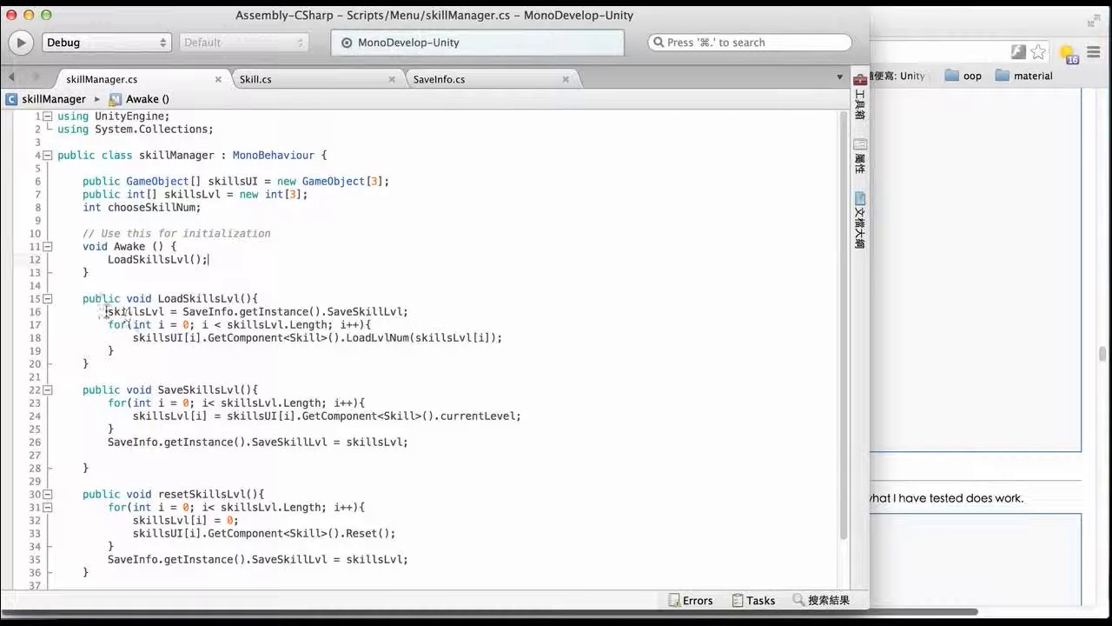
pyautogui.doubleClick(136, 311)
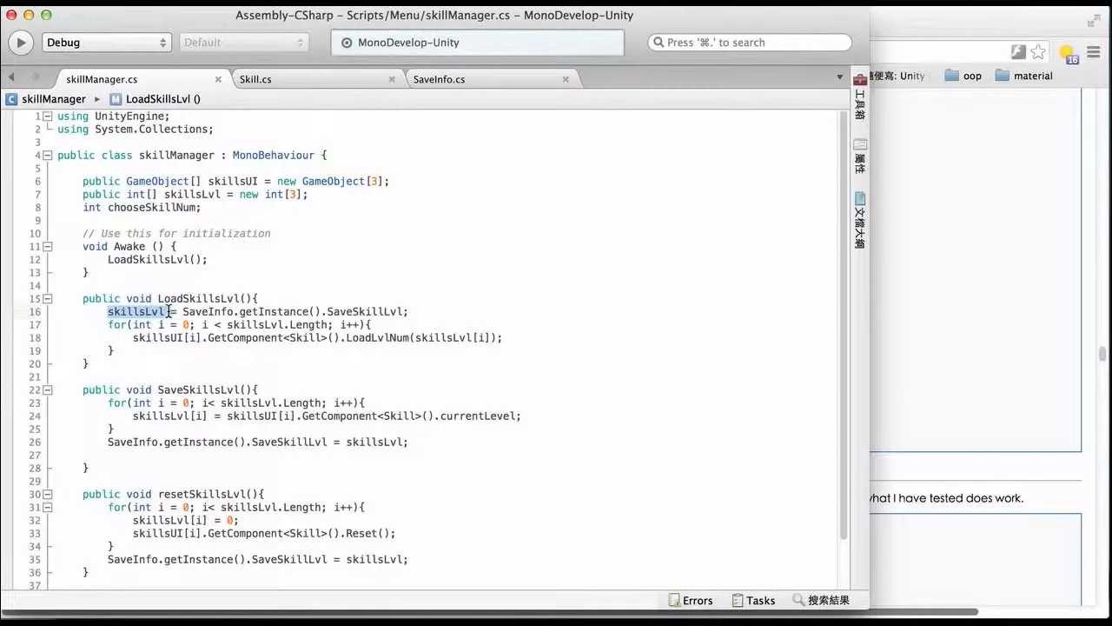
pyautogui.moveTo(223, 311)
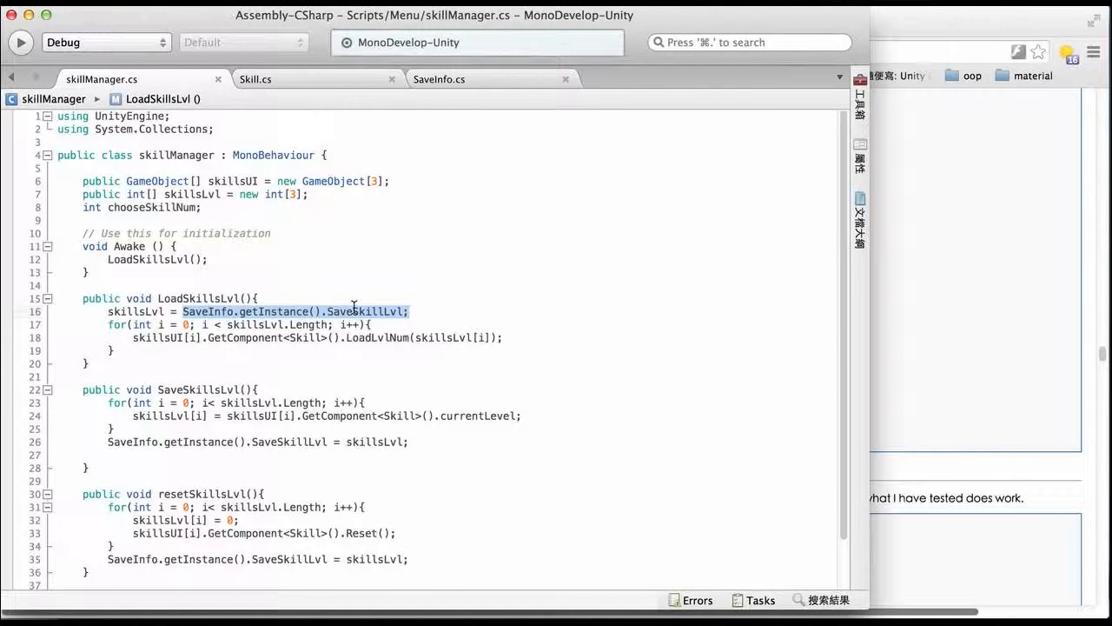
pyautogui.moveTo(155, 312)
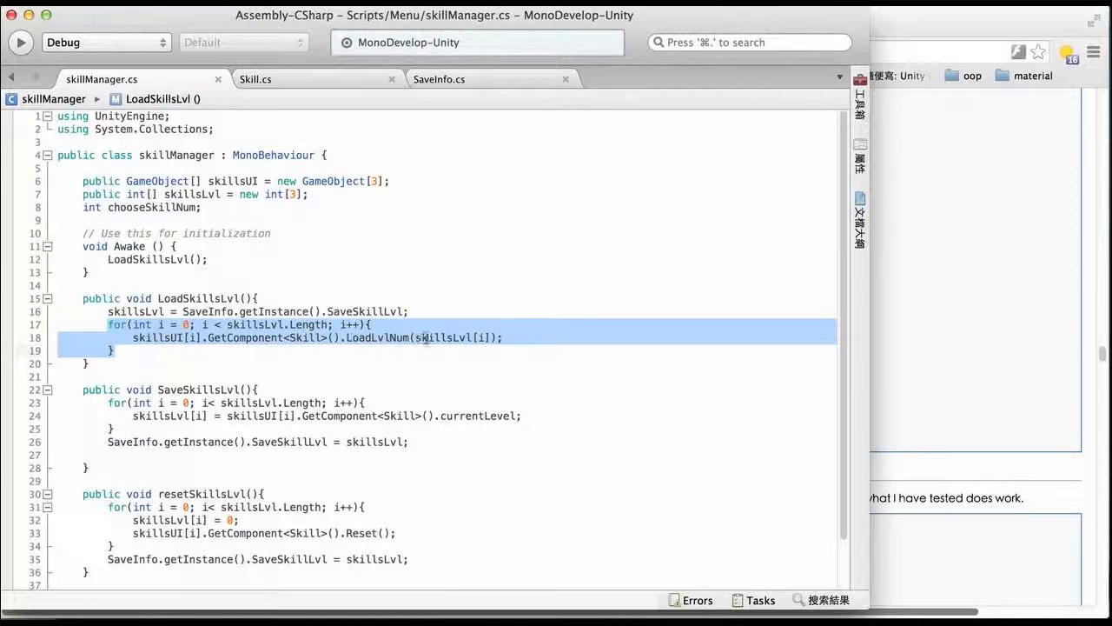
pyautogui.moveTo(414, 338)
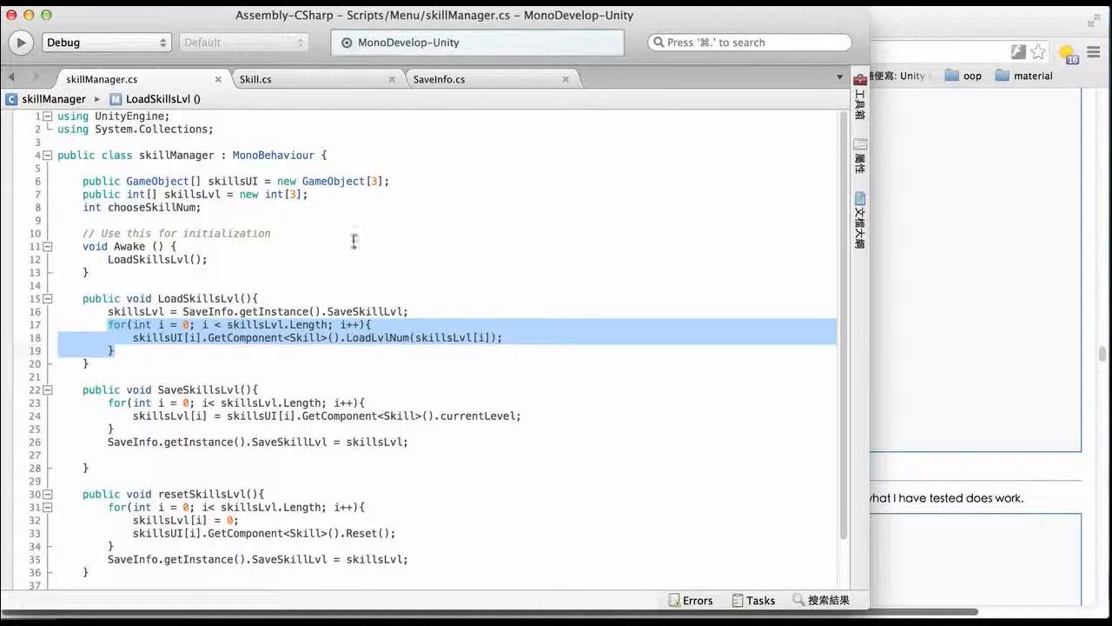
pyautogui.moveTo(357, 229)
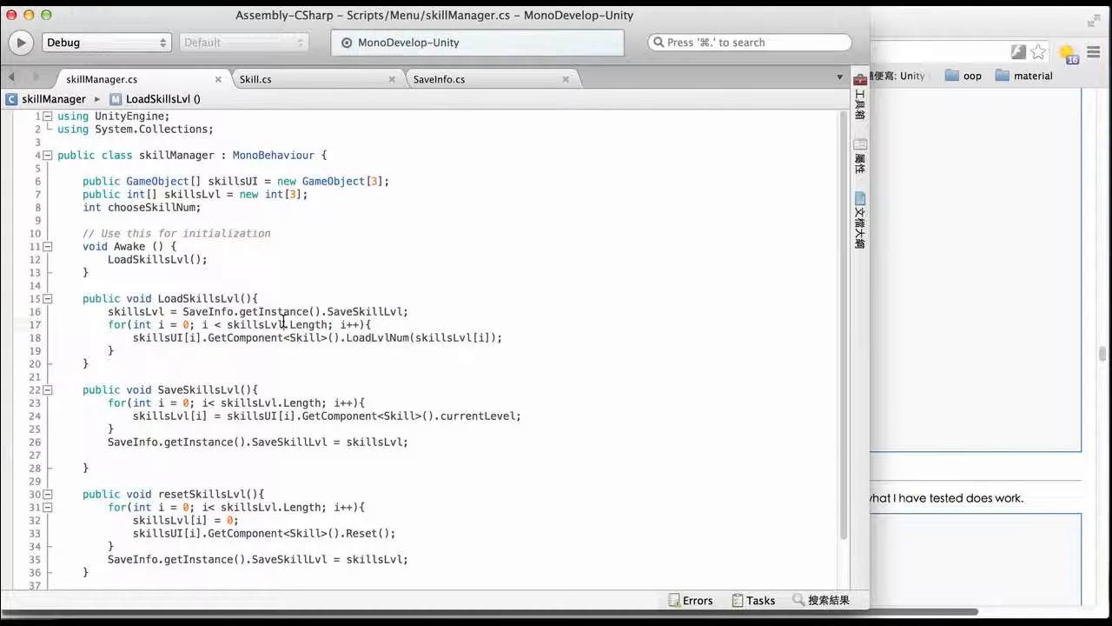
pyautogui.click(202, 207)
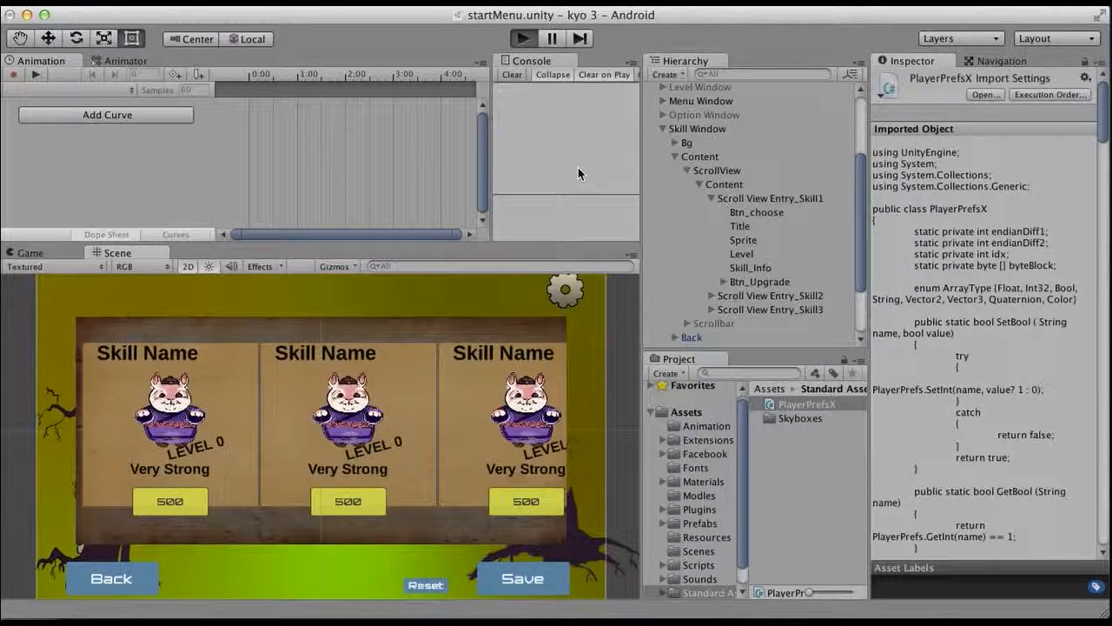
# Run the scene so levels 1, 4 and 2 load, then select Btn_Upgrade in the Hierarchy
pyautogui.click(520, 38)
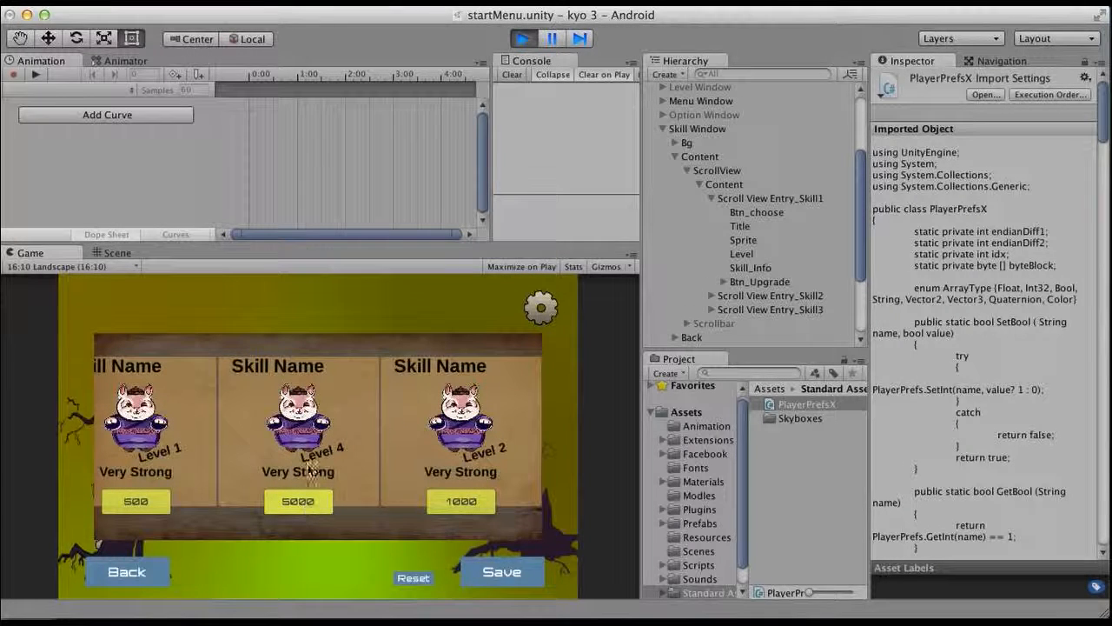
pyautogui.moveTo(711, 608)
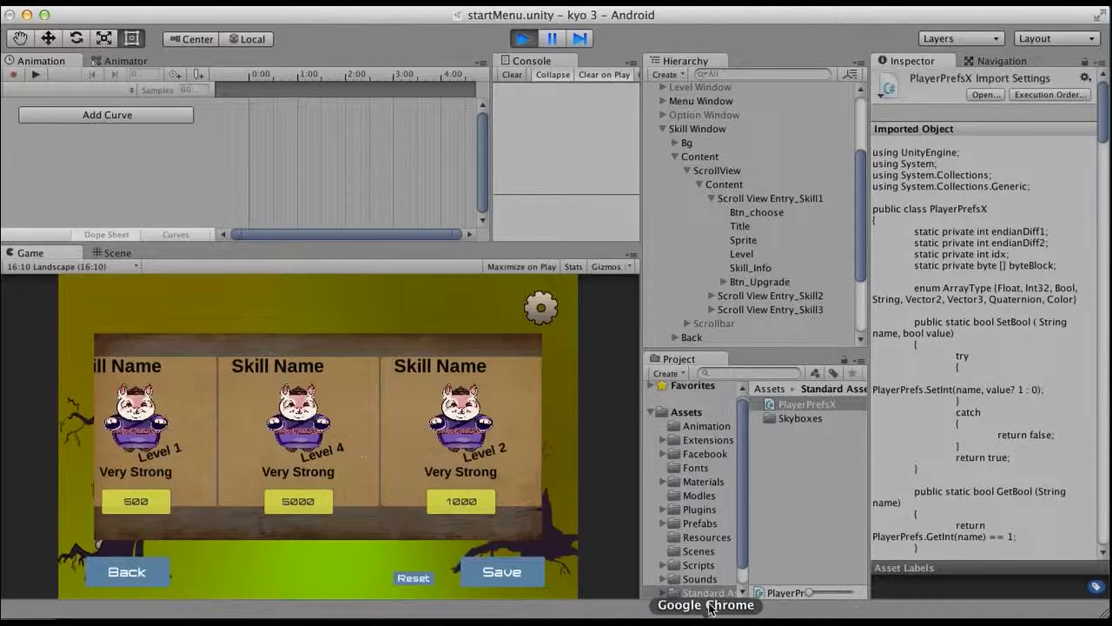
pyautogui.click(758, 282)
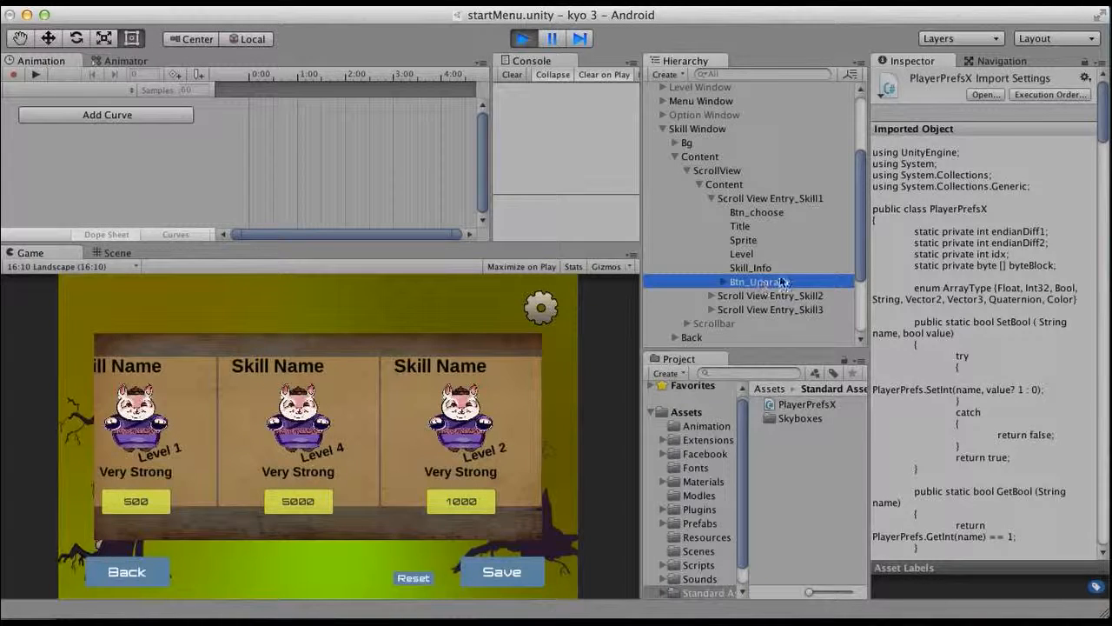
pyautogui.click(753, 281)
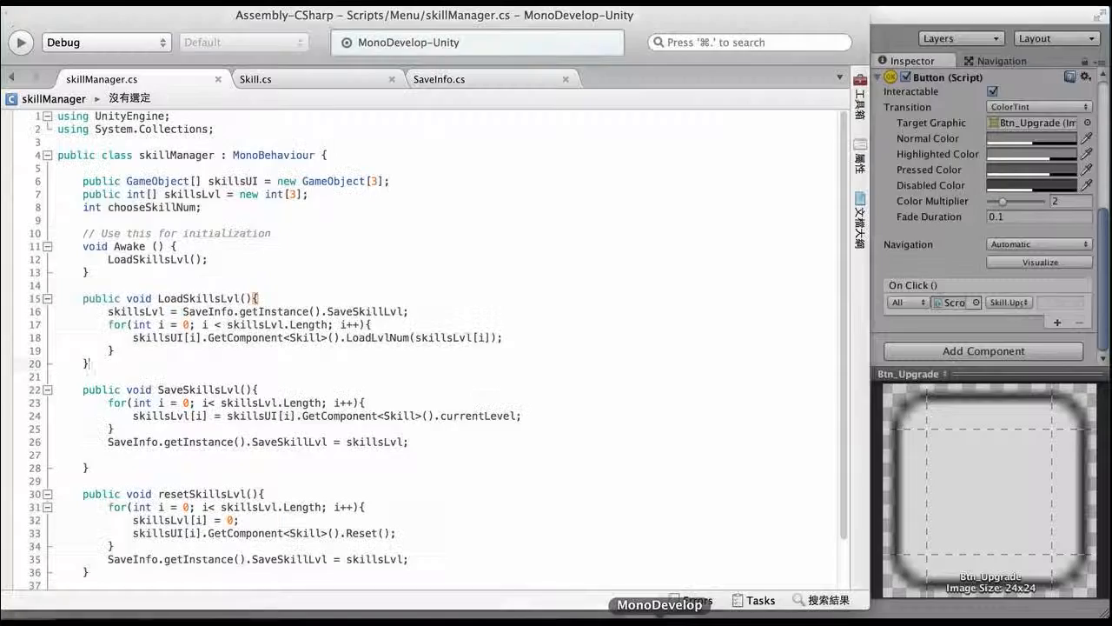
# Highlight the level-increment and cost-text lines in Skill.cs's UpgradeLevel method
pyautogui.click(257, 80)
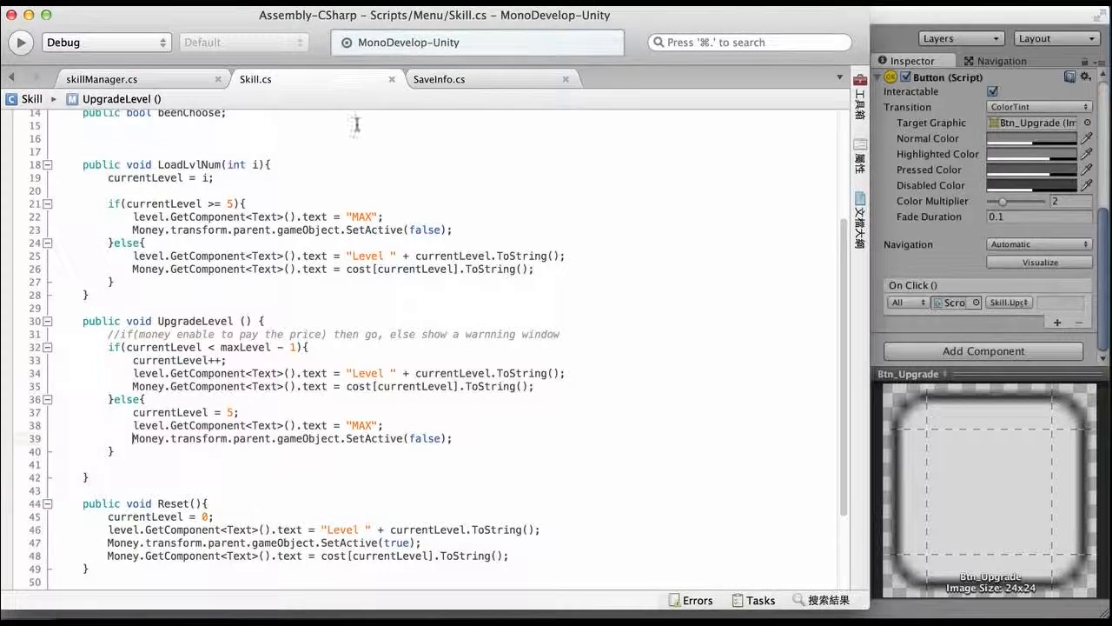
pyautogui.scroll(-3)
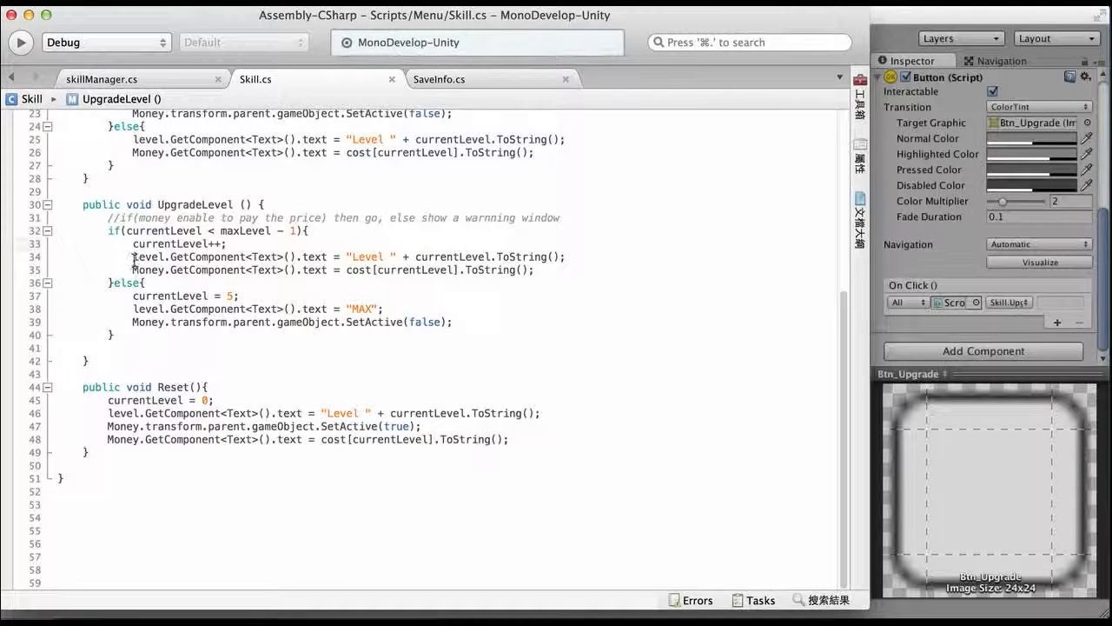
pyautogui.moveTo(132, 258); pyautogui.dragTo(537, 269)
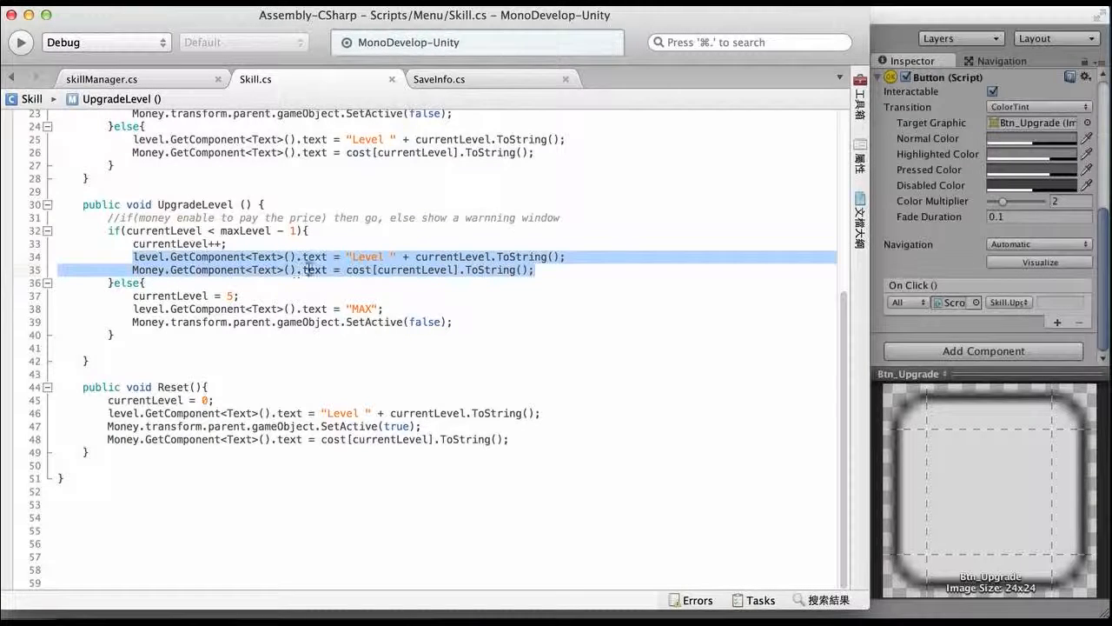
pyautogui.click(156, 281)
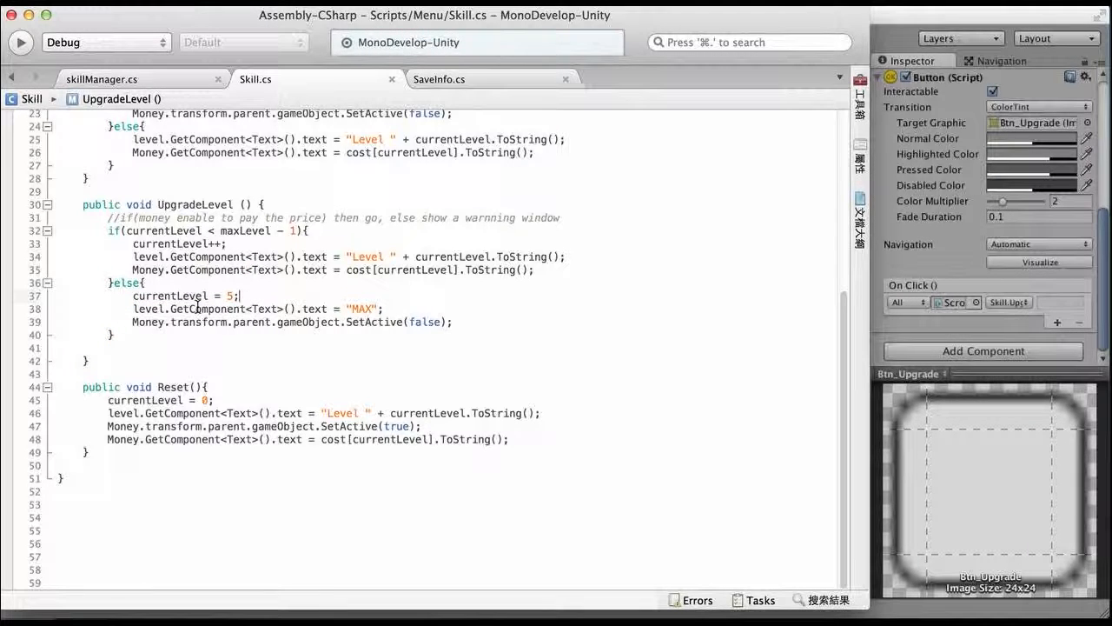
pyautogui.moveTo(368, 310)
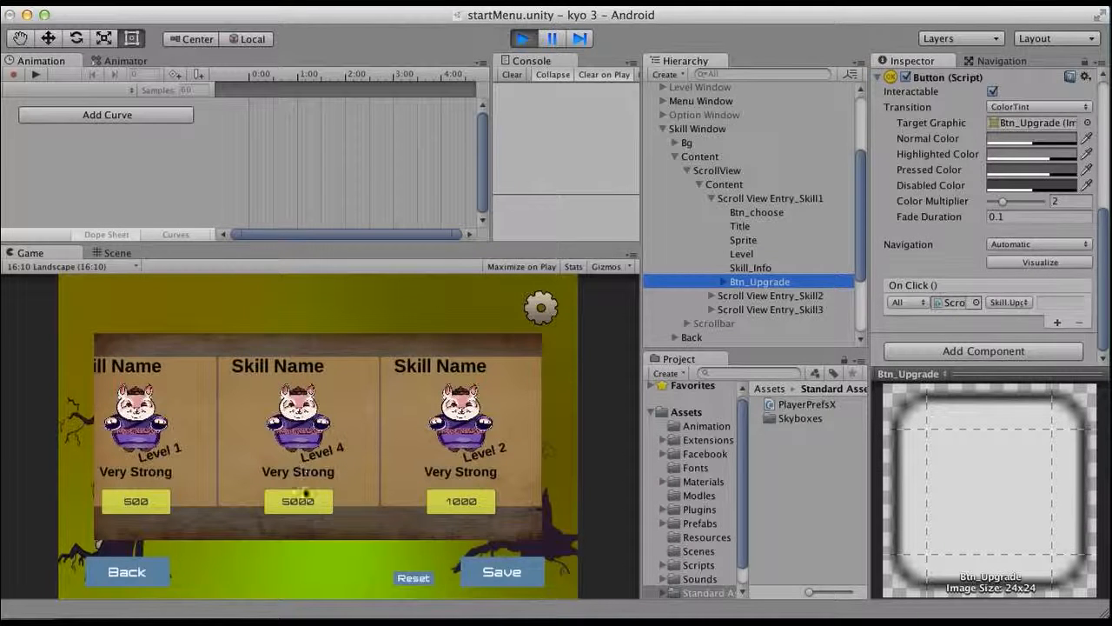
pyautogui.moveTo(403, 554)
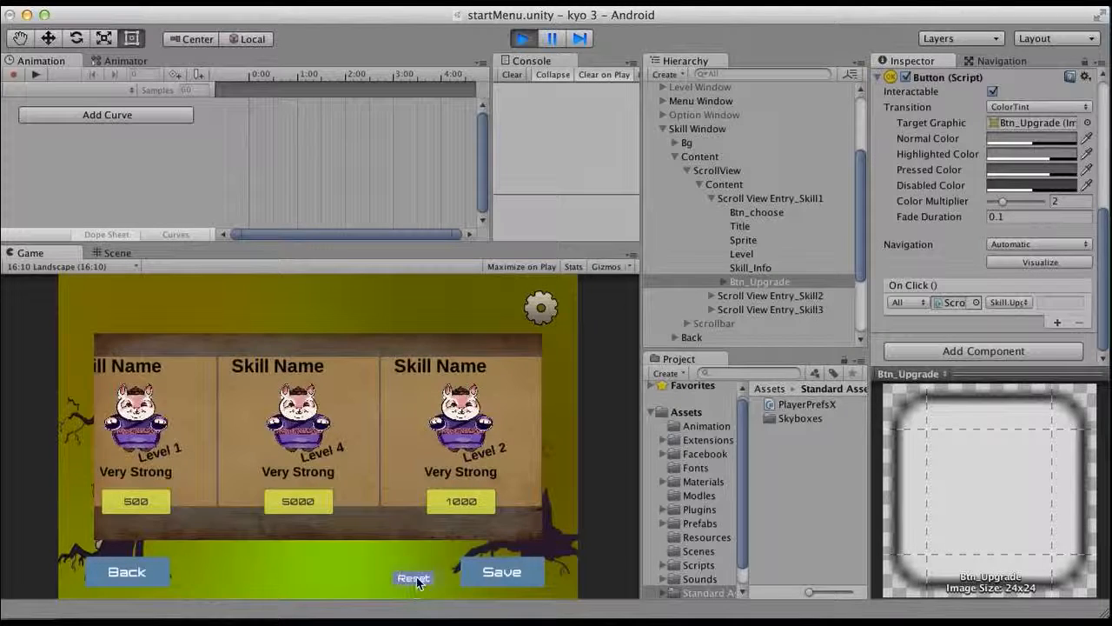
# Reset all skills to level 0, then upgrade the third and first skills to level 1
pyautogui.click(413, 572)
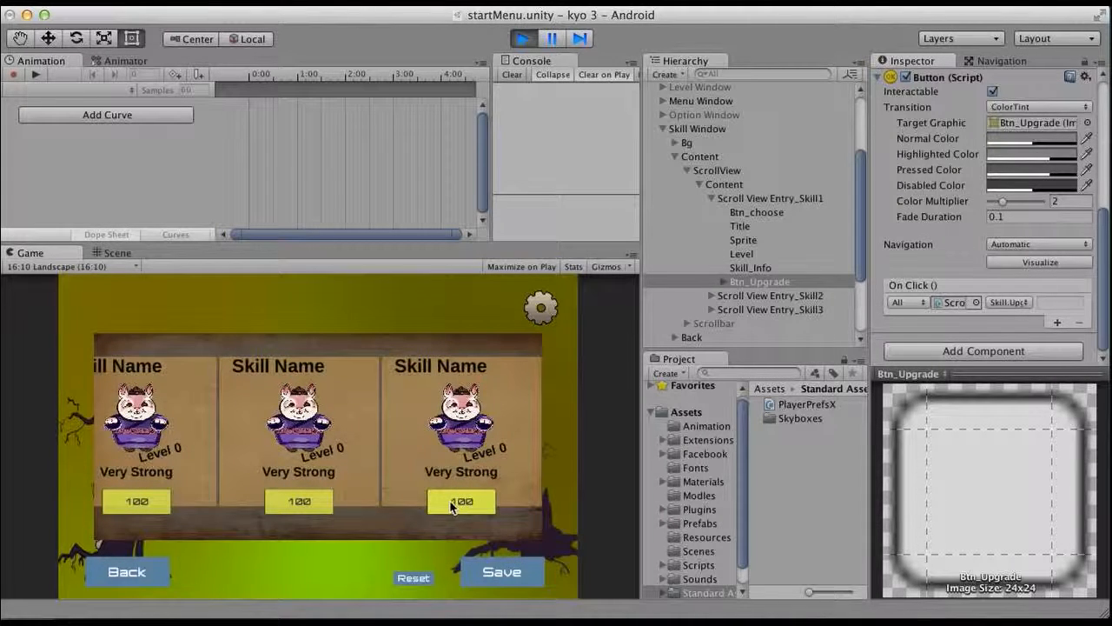
pyautogui.click(460, 500)
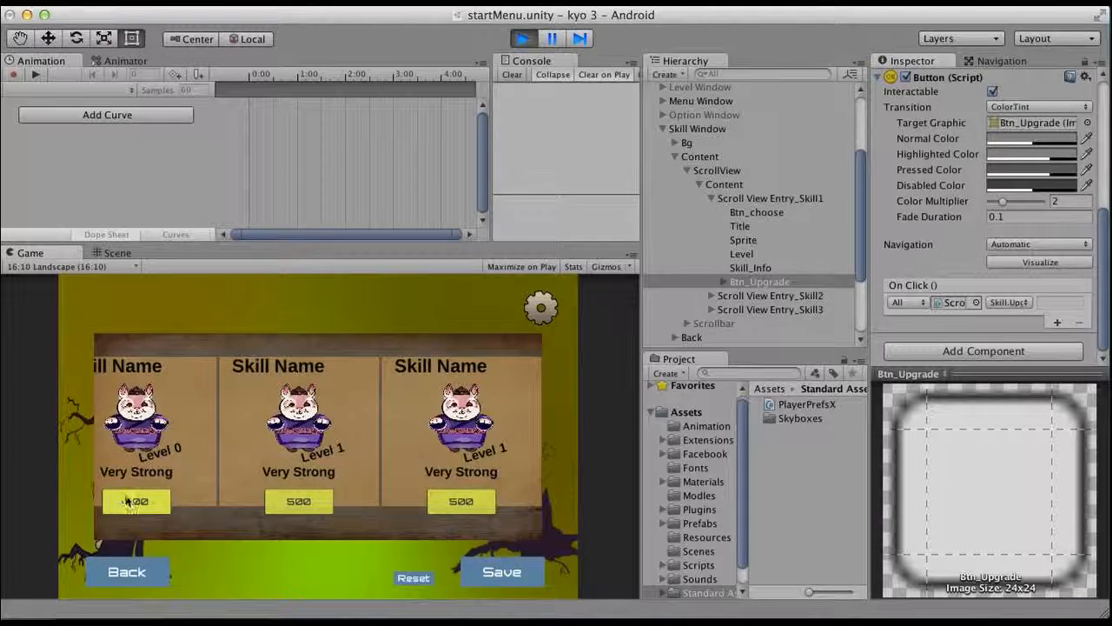
pyautogui.click(136, 501)
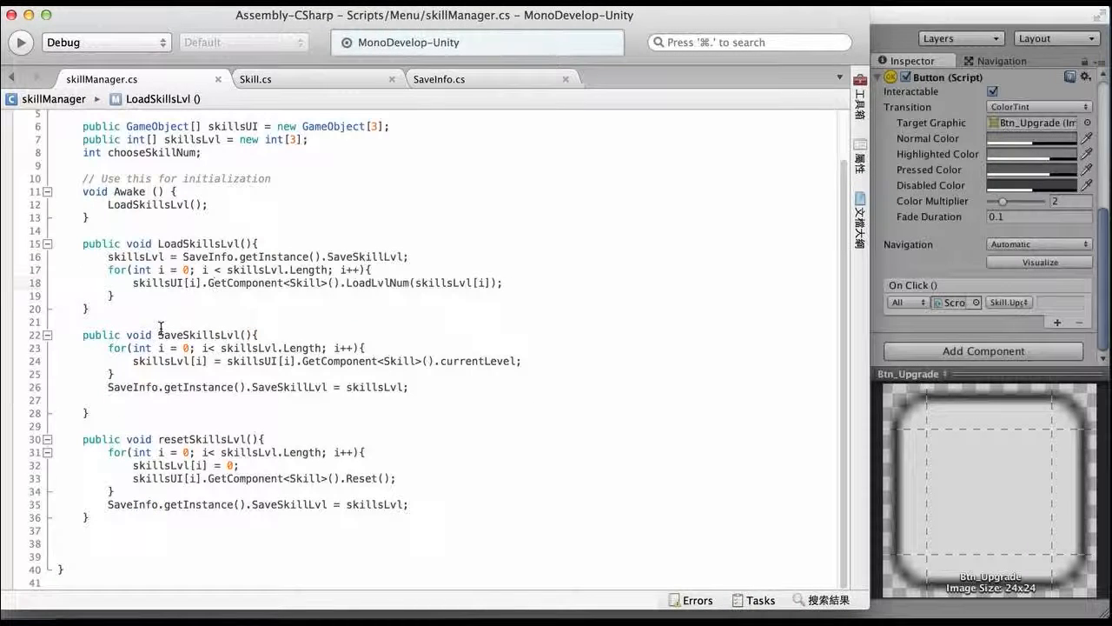
pyautogui.moveTo(177, 374)
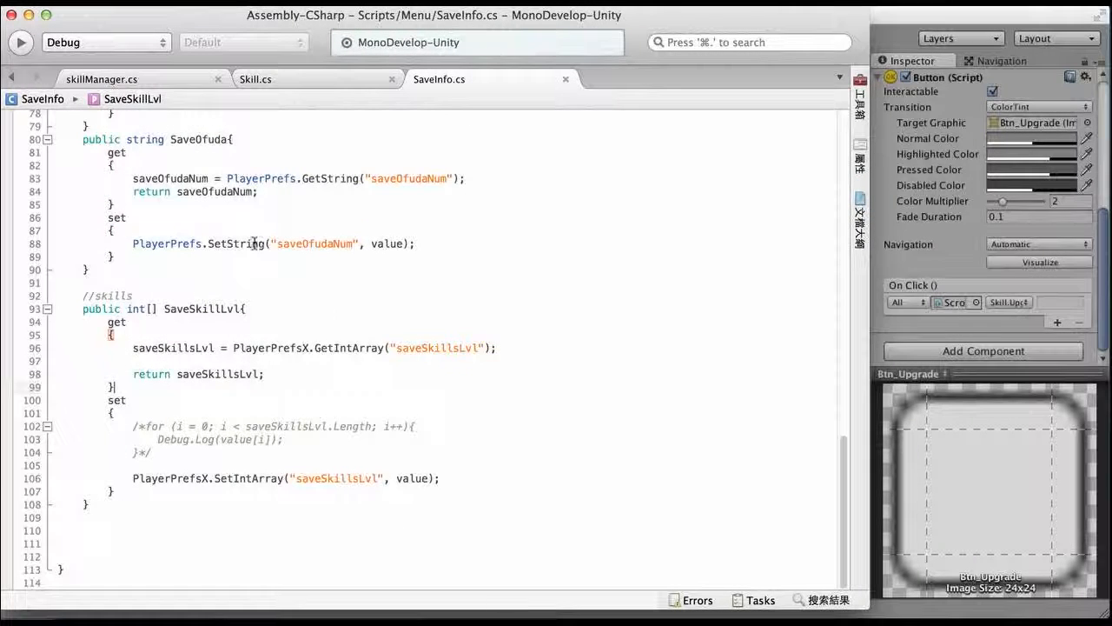
# Revisit the SetIntArray value call in SaveInfo's SaveSkillLvl setter, then return to skillManager.cs
pyautogui.click(113, 77)
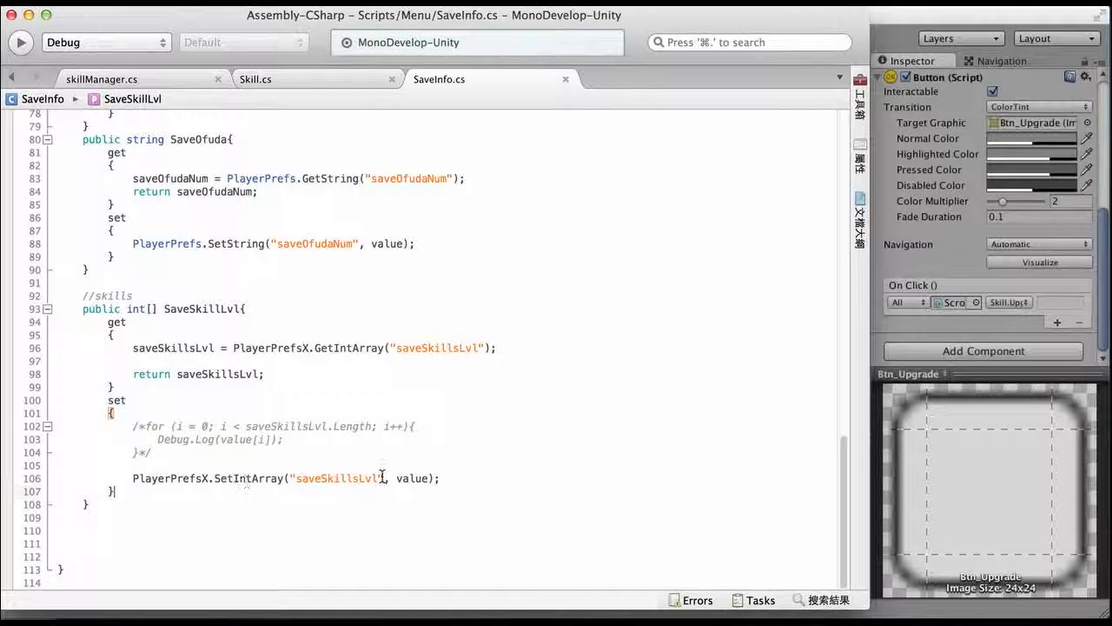
pyautogui.doubleClick(412, 478)
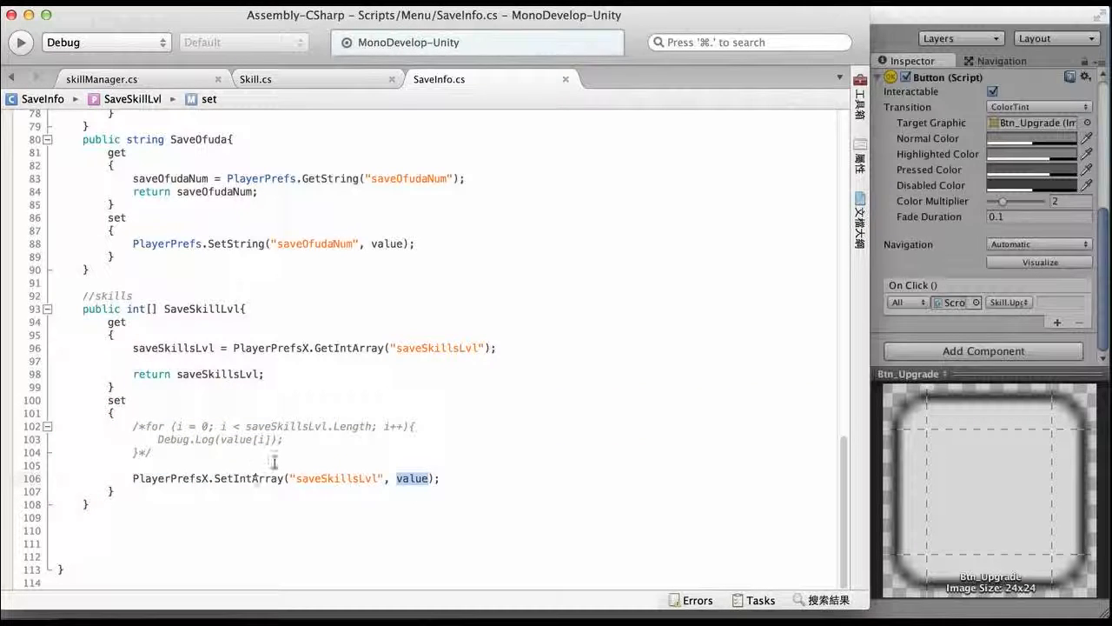
pyautogui.moveTo(363, 337)
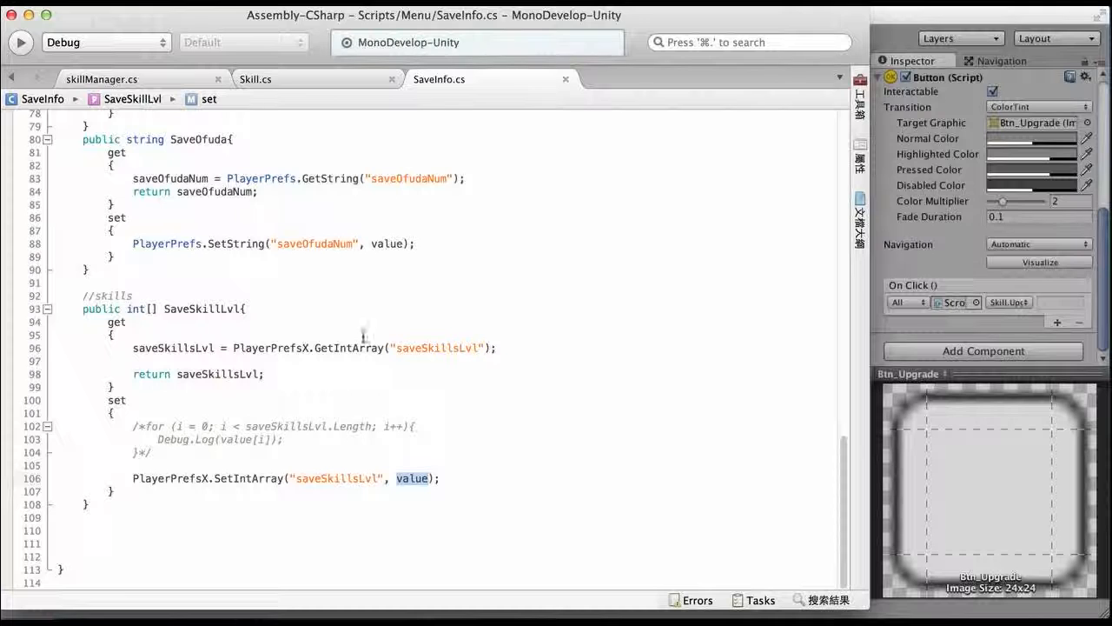
pyautogui.click(119, 77)
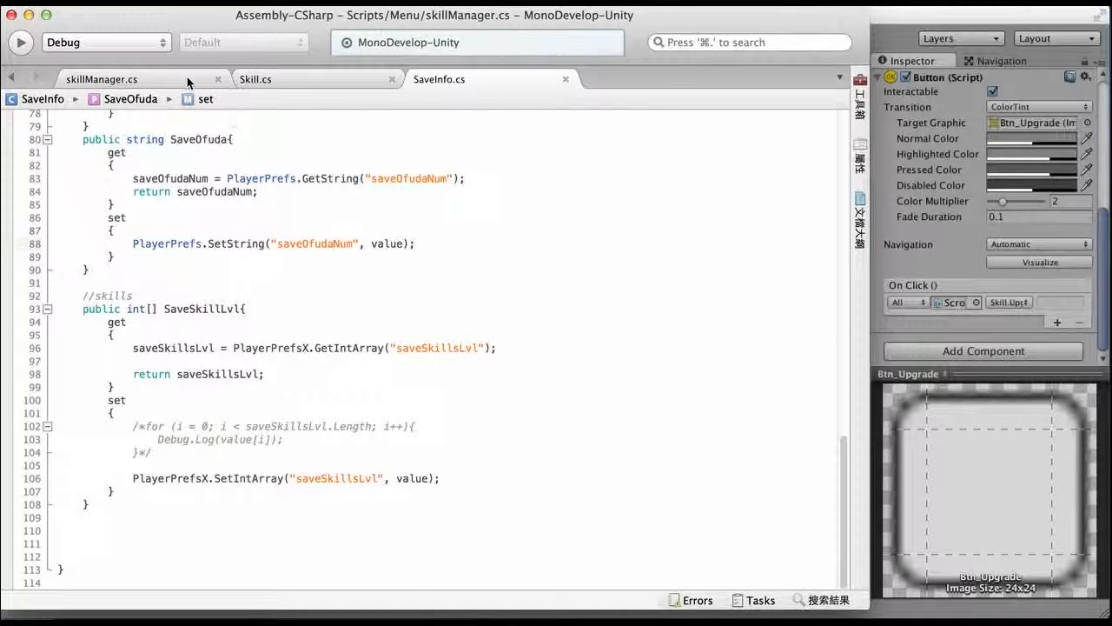
pyautogui.click(103, 77)
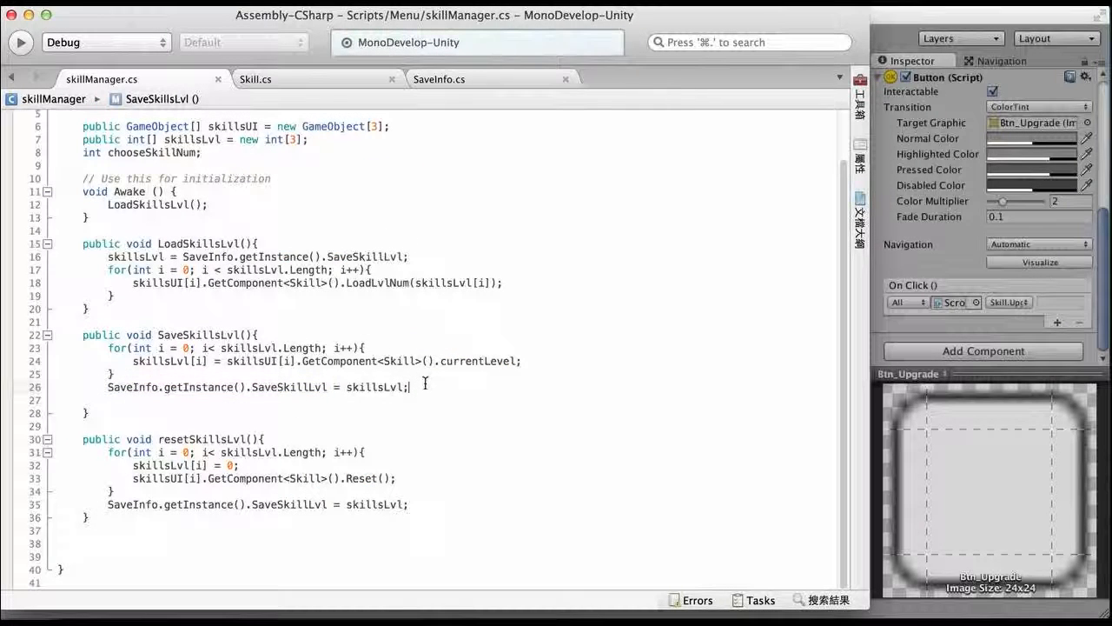
pyautogui.moveTo(483, 303)
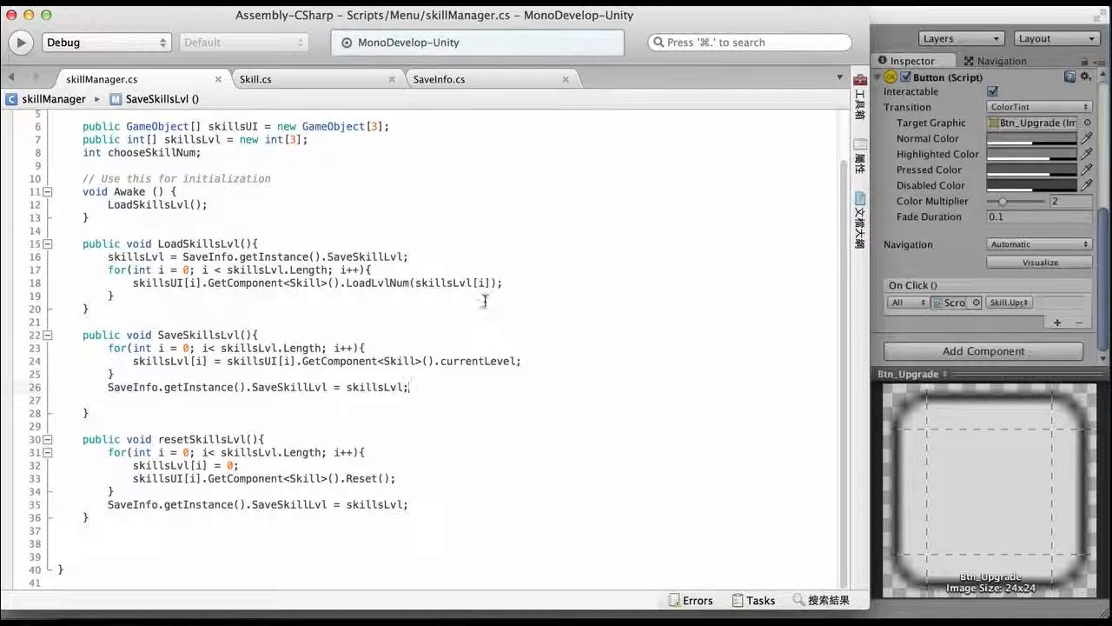